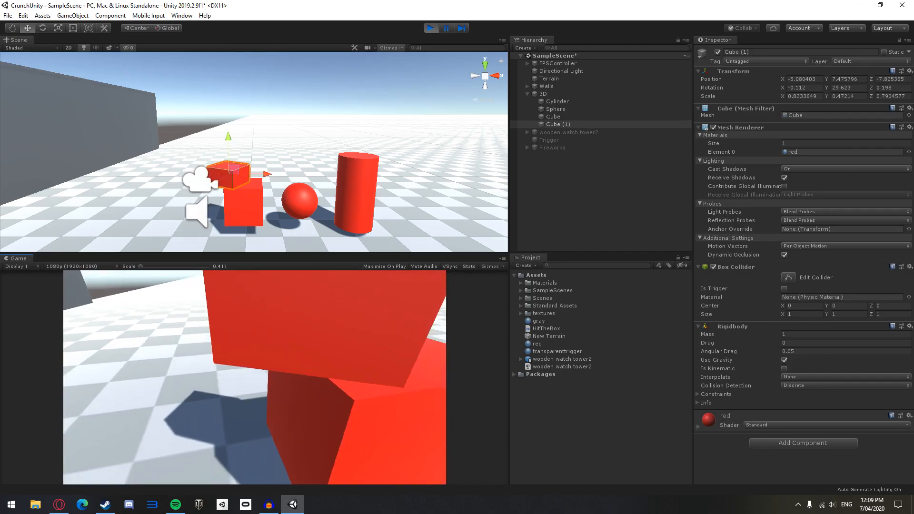
- Add a Box Collider to the watch tower's default mesh via the 'col' component search
click(558, 100)
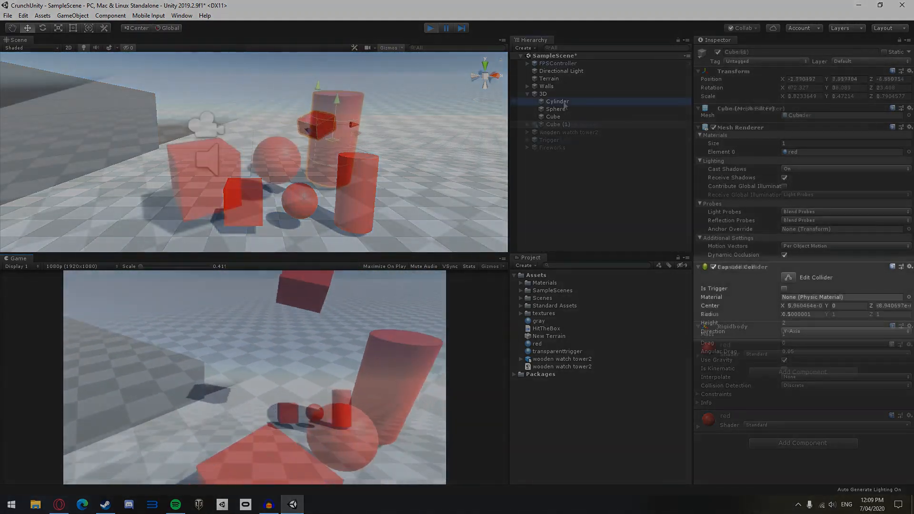
click(557, 108)
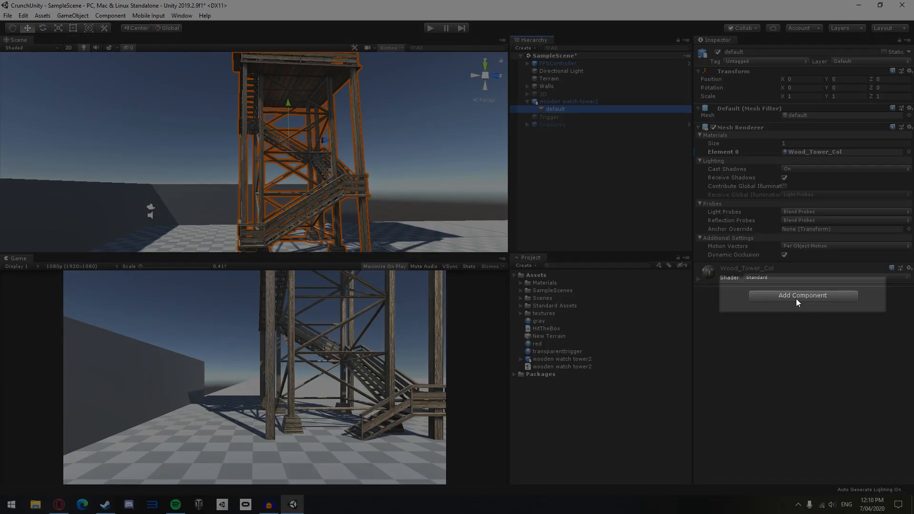
text(col)
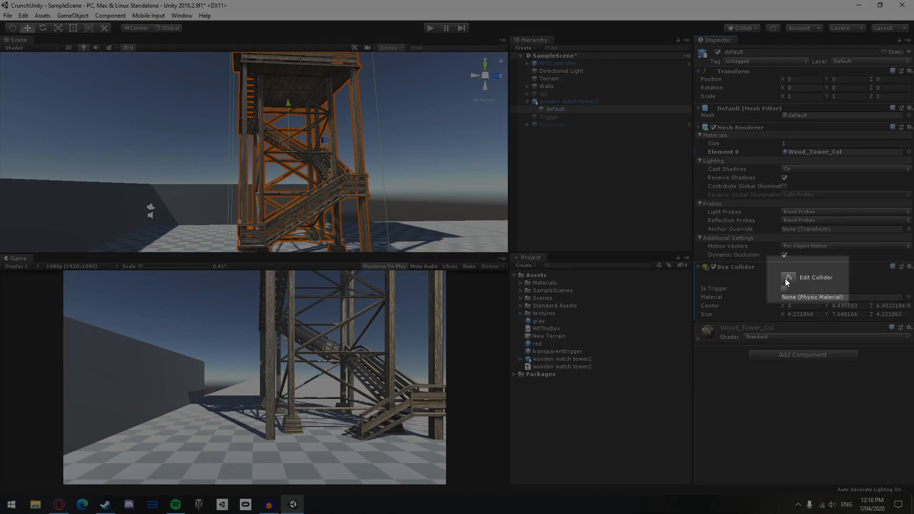
mouse_move(789, 277)
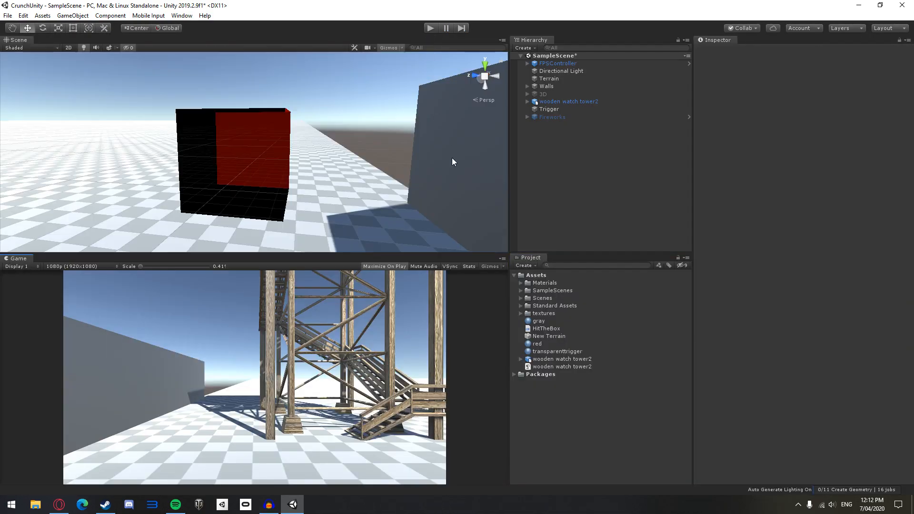
- Select the Trigger cube and run the scene in Play mode to test it
click(549, 109)
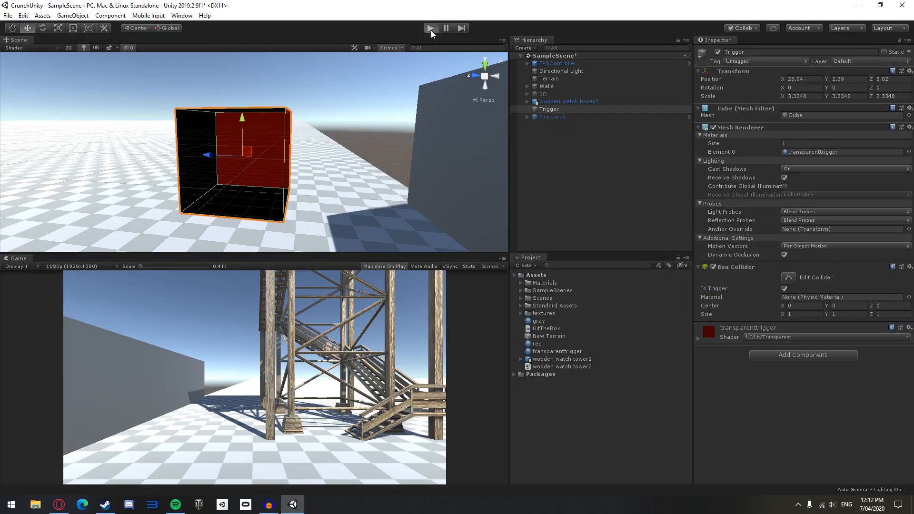
click(431, 27)
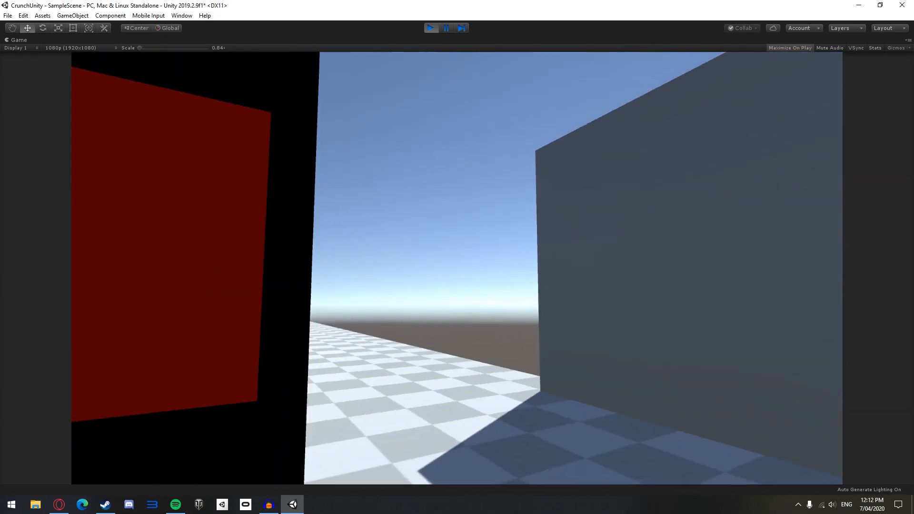
click(315, 505)
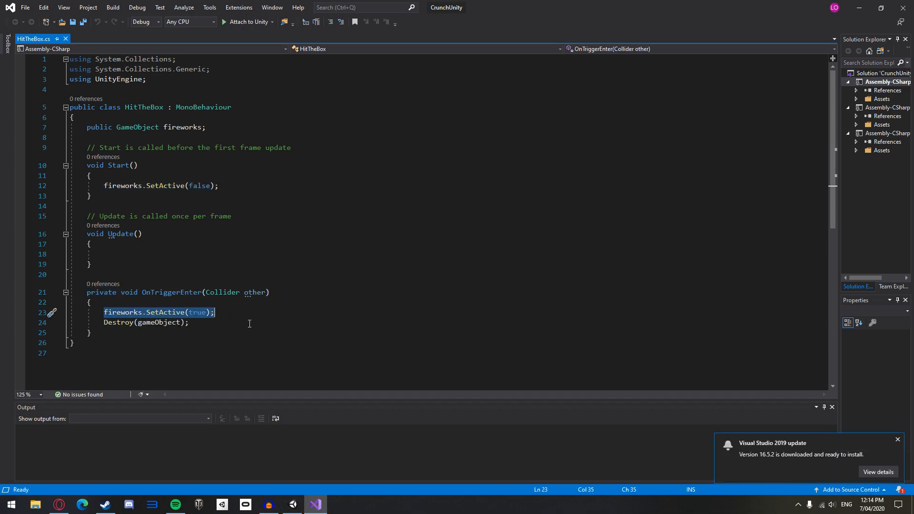
- Review HitTheBox.cs and attach the HitTheBox script, exposing an empty Fireworks field
click(293, 505)
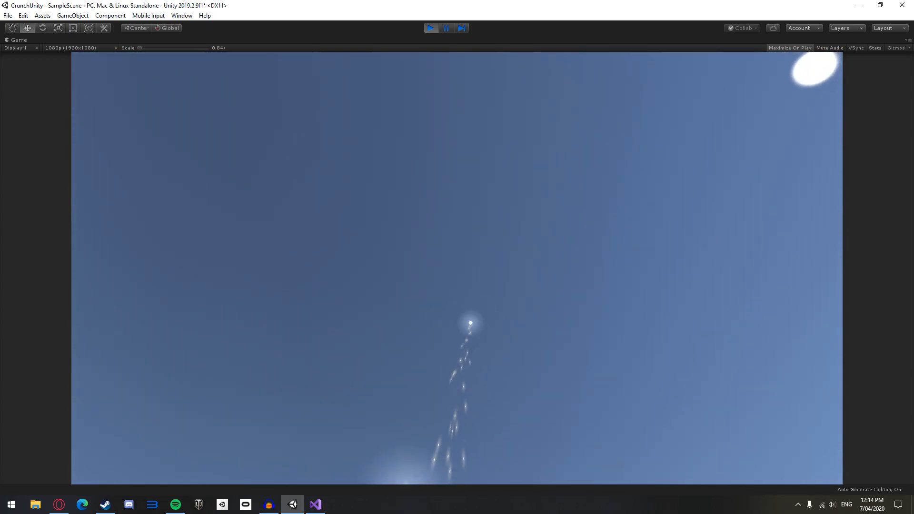
click(315, 505)
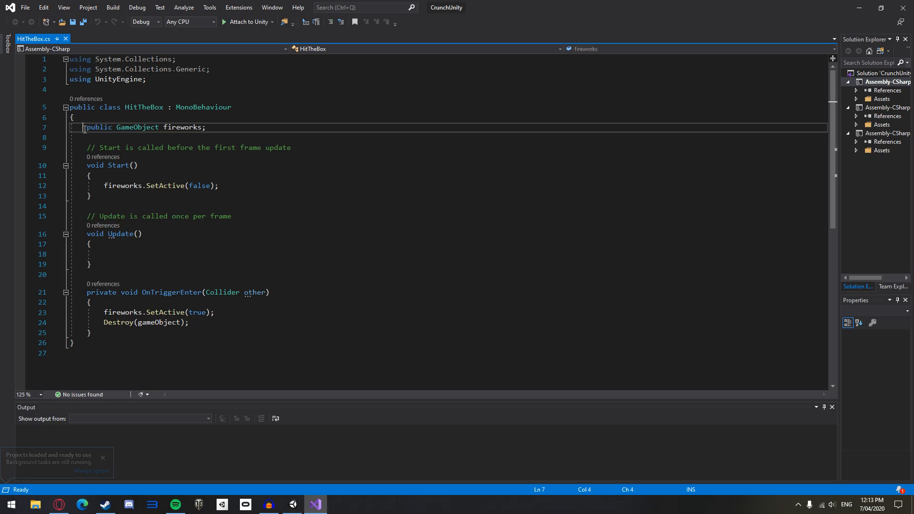
click(292, 505)
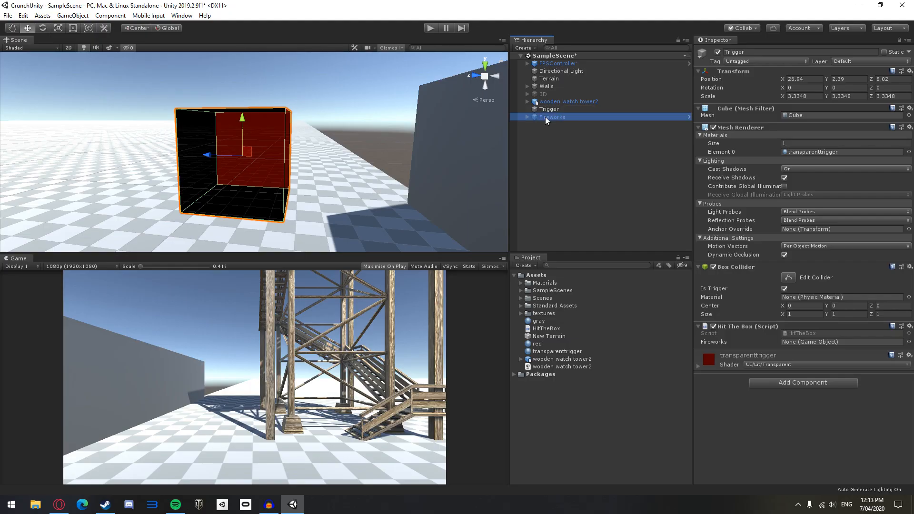
- Walk through OnTriggerEnter in HitTheBox.cs: SetActive(true) on fireworks and Destroy(gameObject)
click(316, 504)
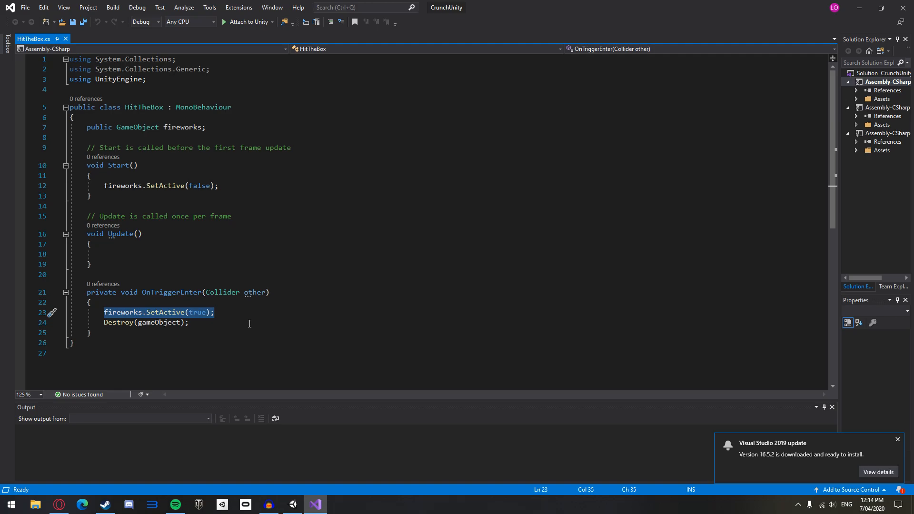
click(188, 323)
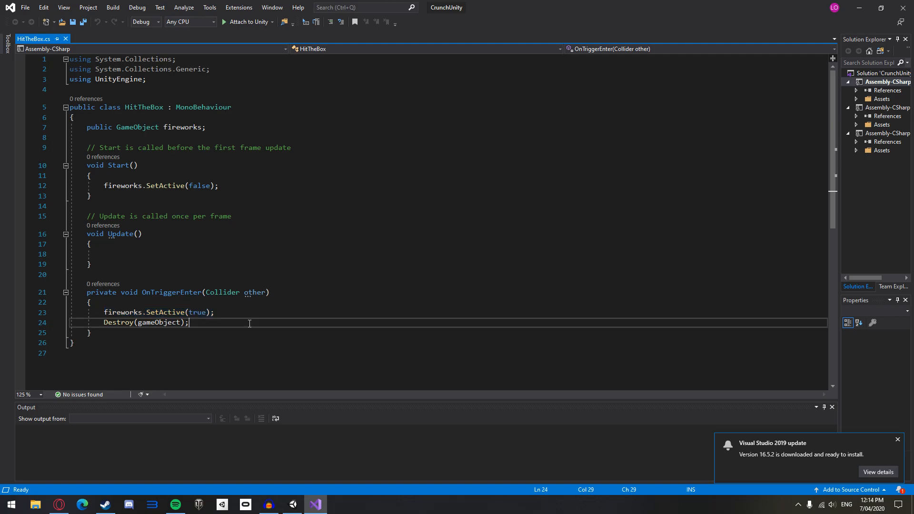